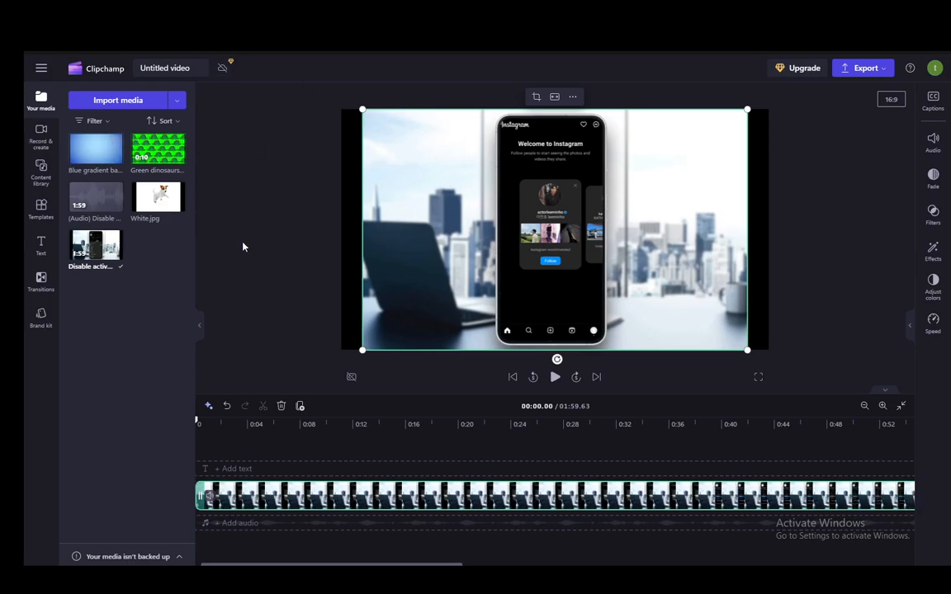
mouse_move(558, 355)
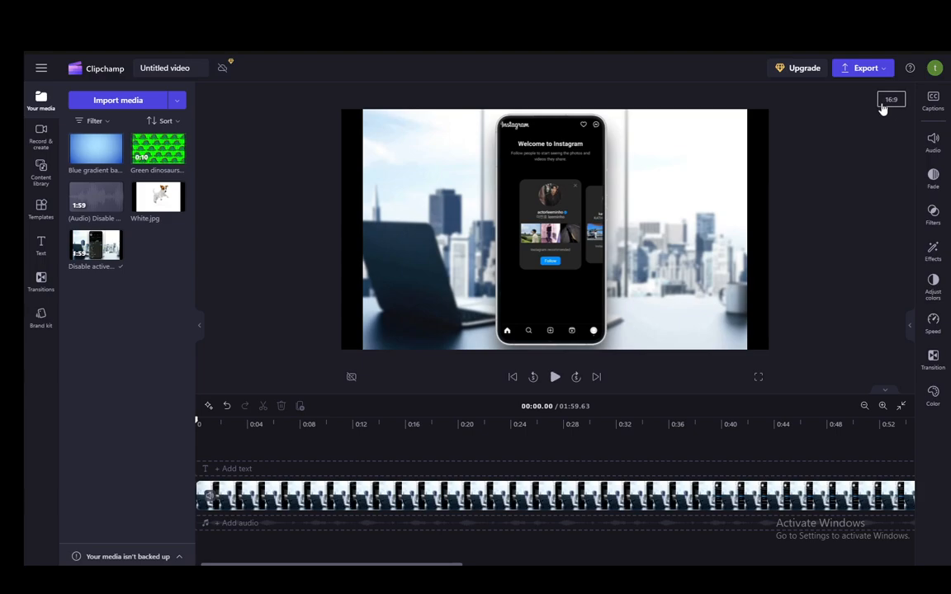
Change the project aspect ratio from 16:9 to 9:16 Portrait
left_click(892, 99)
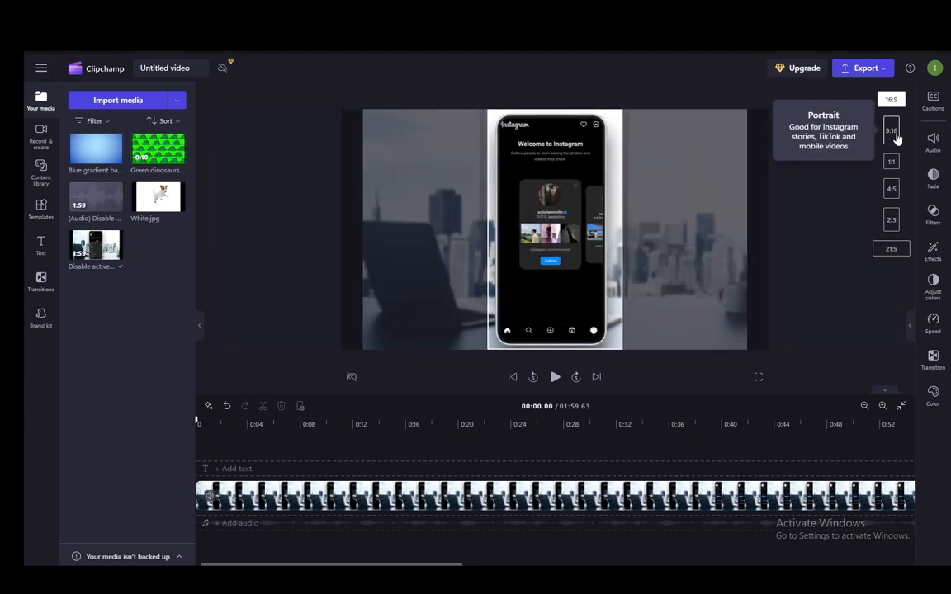
left_click(891, 130)
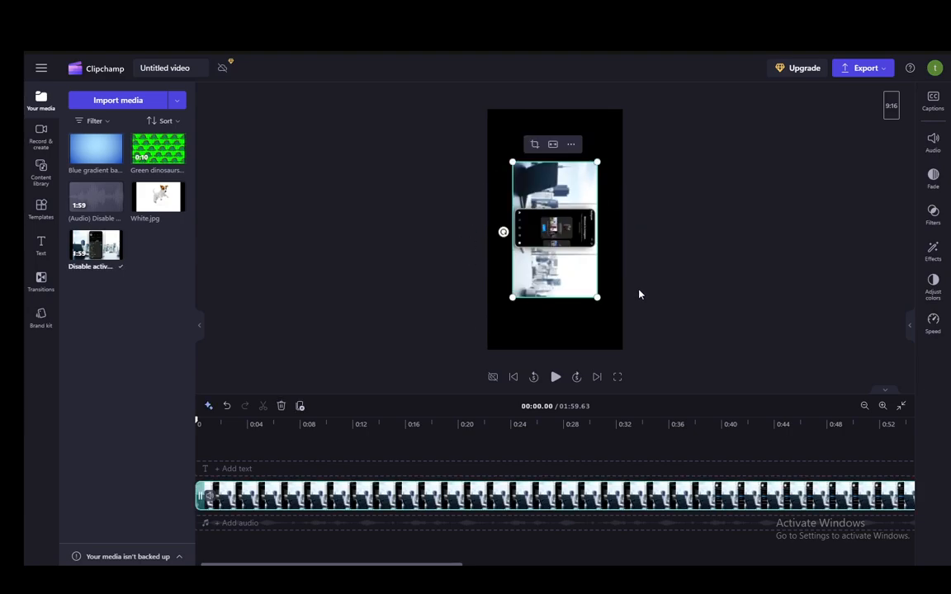
mouse_move(545, 154)
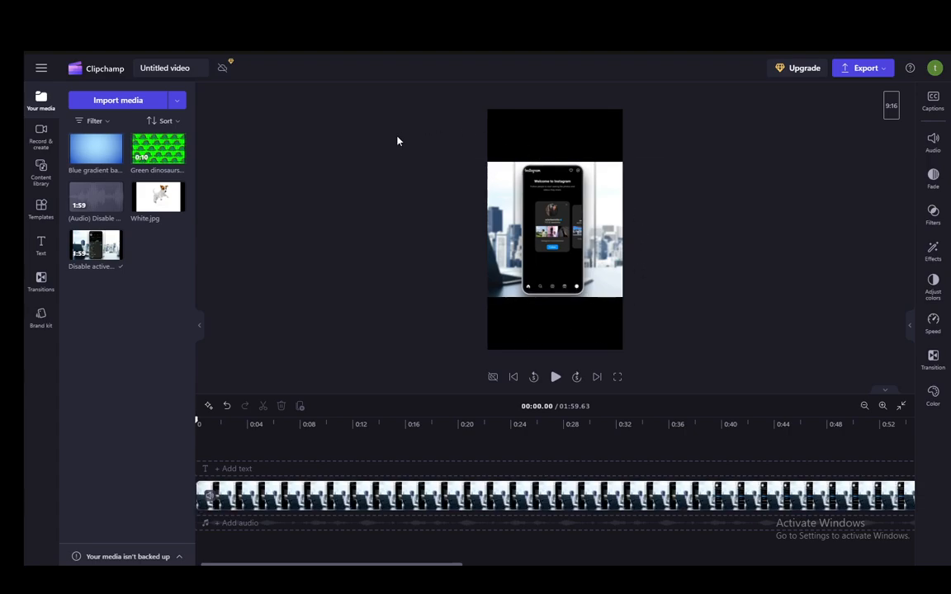
mouse_move(400, 166)
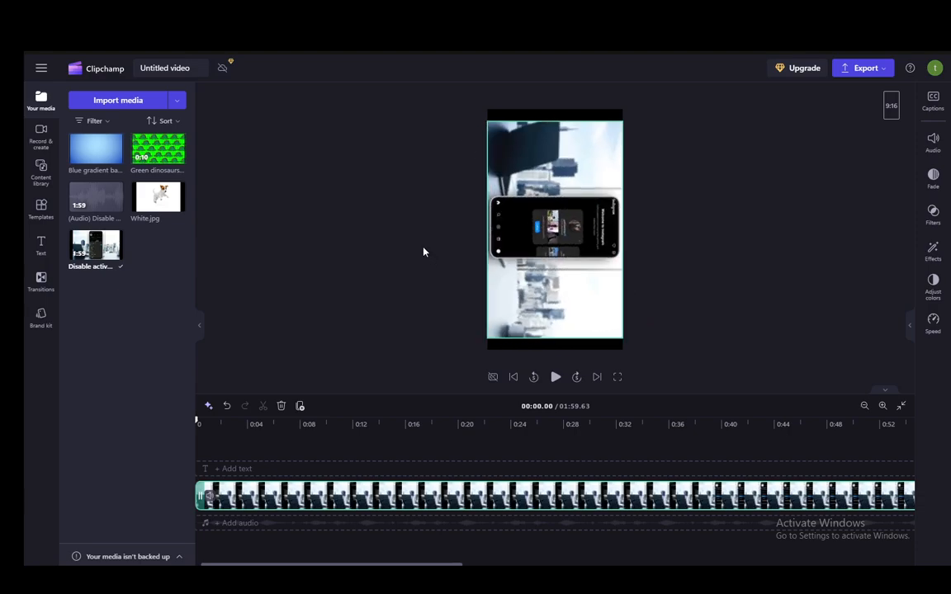
Reset the clip to its upright landscape orientation across the middle of the portrait frame
left_click(568, 228)
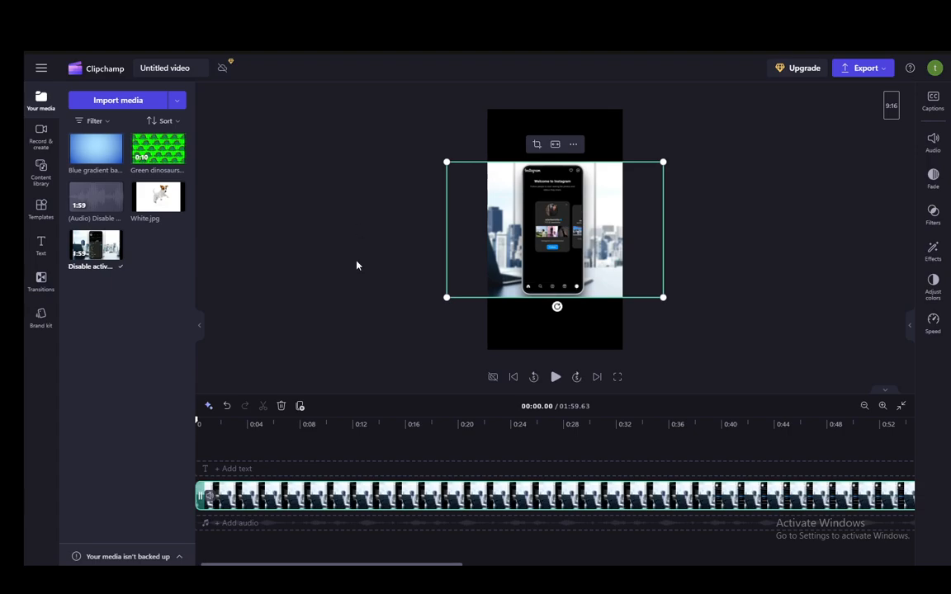
mouse_move(304, 298)
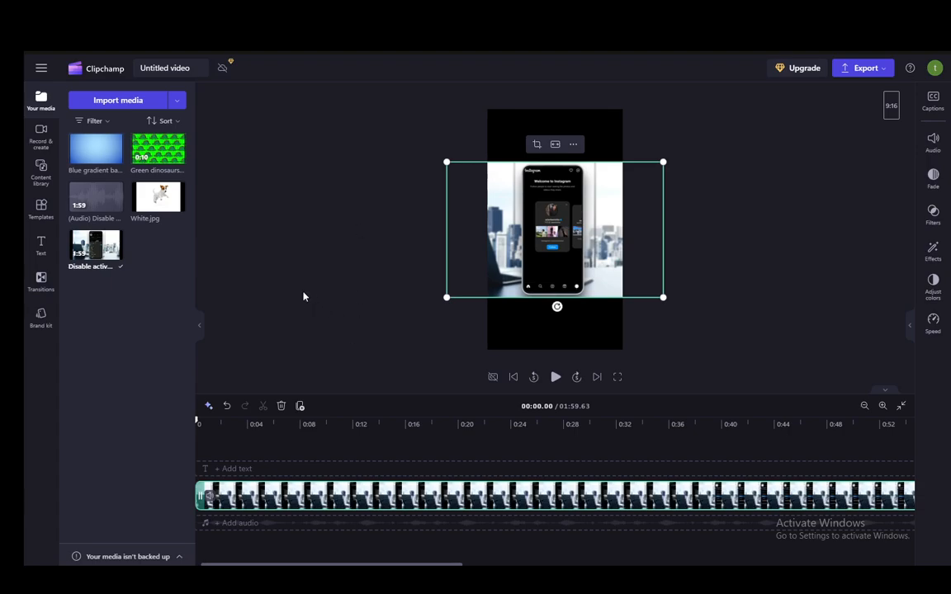